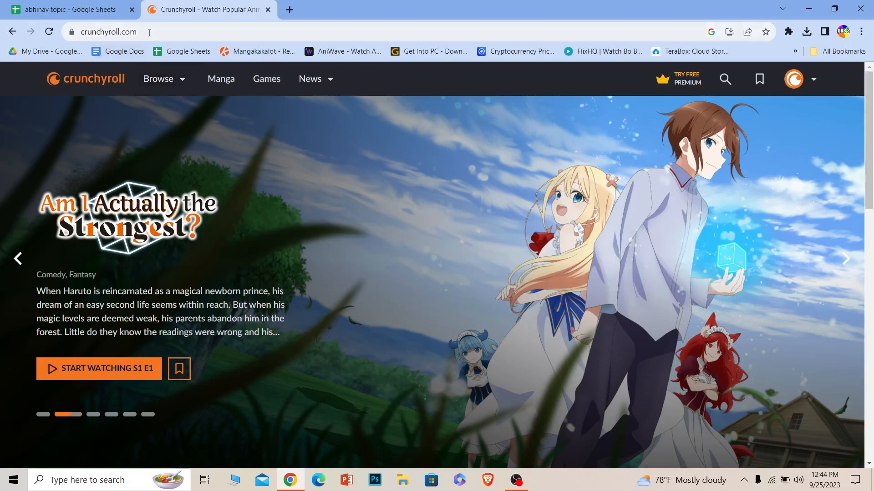
mouse_move(163, 109)
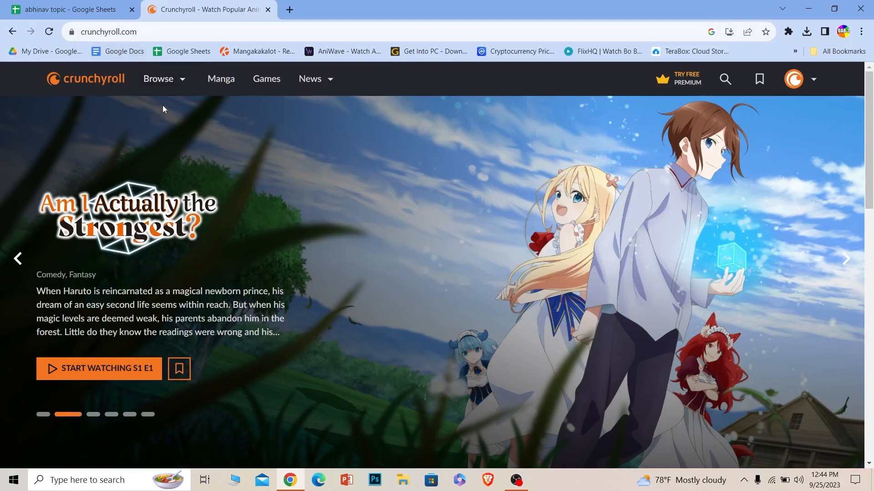
mouse_move(196, 138)
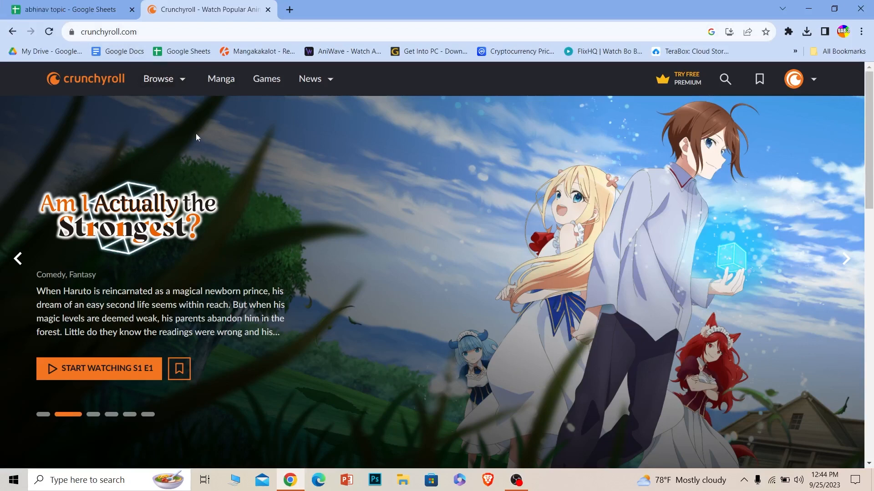
mouse_move(189, 126)
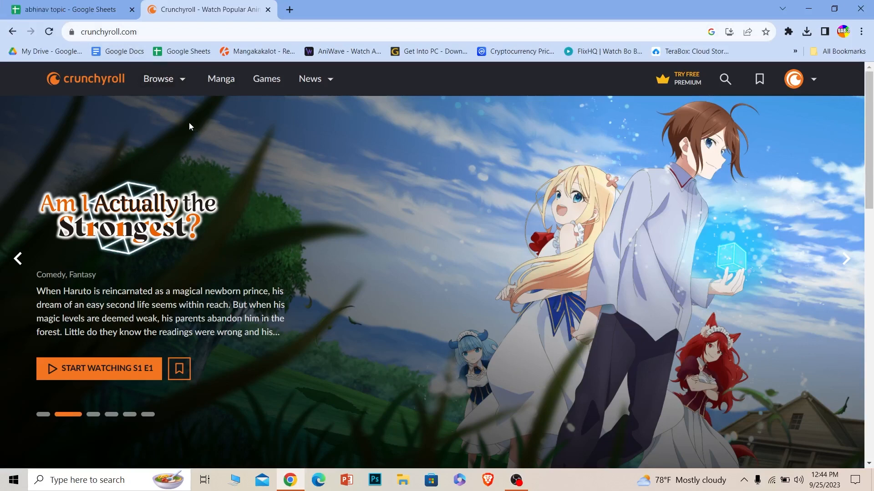
mouse_move(702, 274)
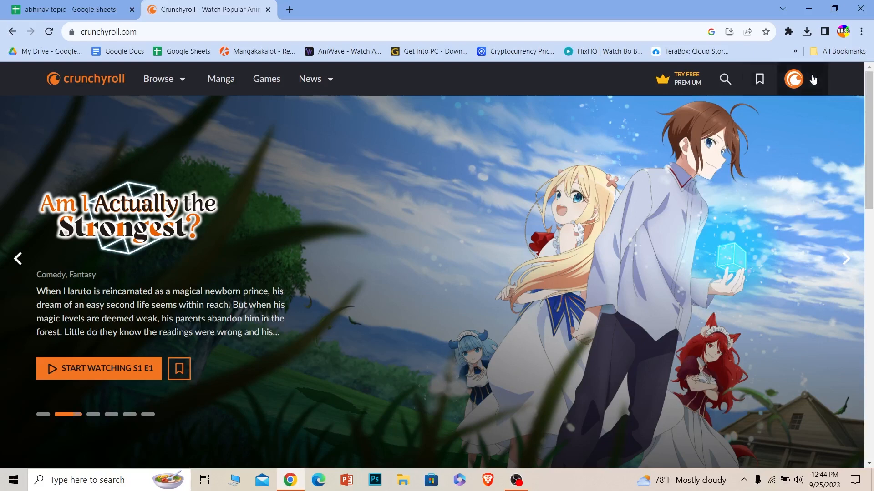
mouse_move(767, 263)
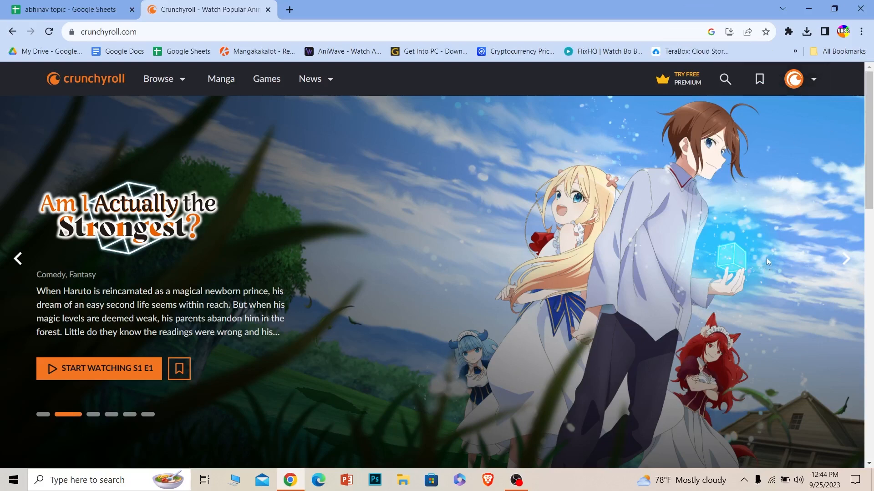
mouse_move(768, 106)
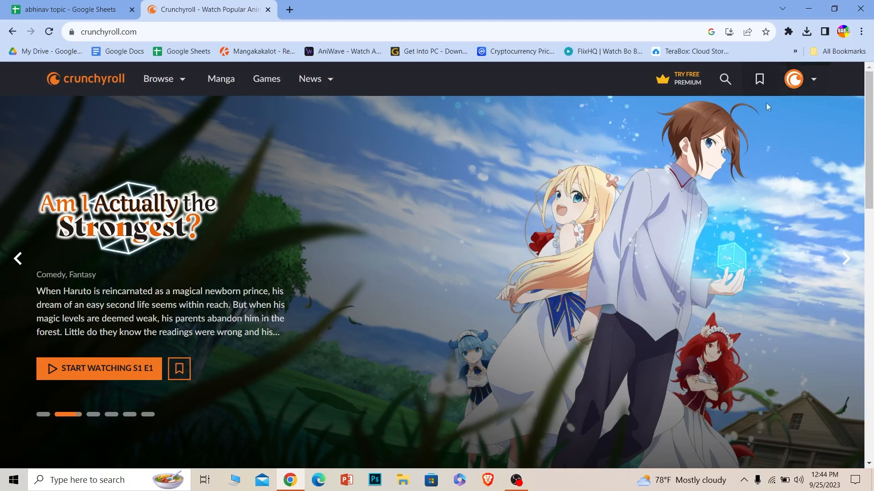
mouse_move(784, 216)
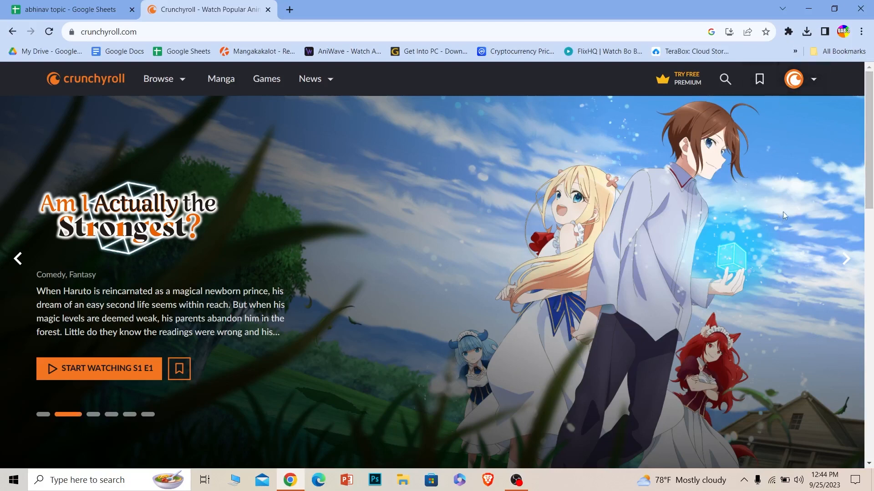
Open the account dropdown from the profile avatar at the top right.
click(794, 79)
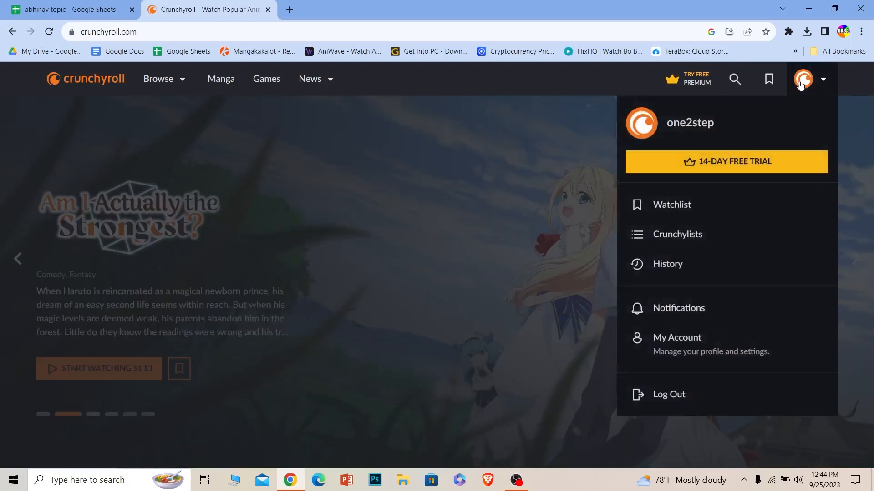
mouse_move(768, 80)
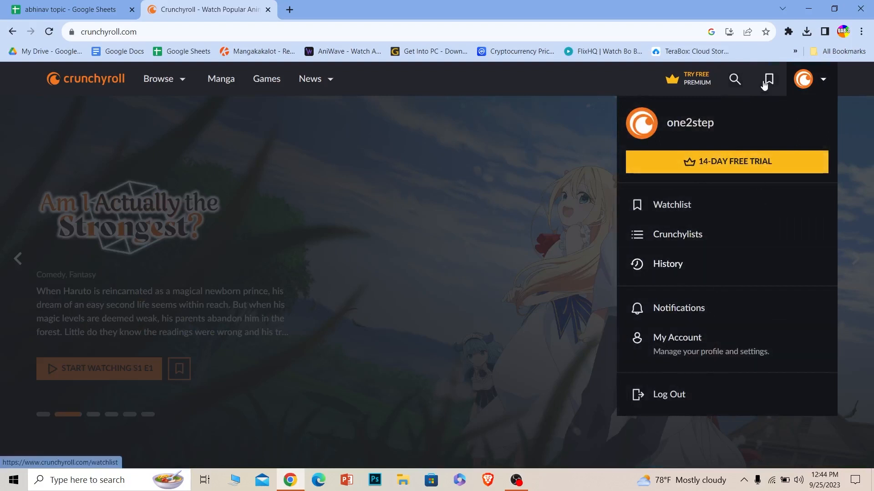
mouse_move(713, 343)
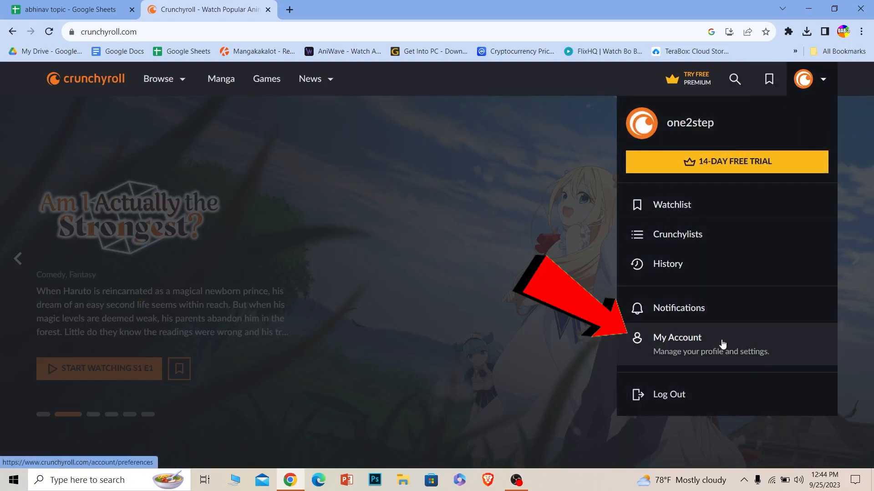
Go to My Account and scroll through the language preferences.
click(676, 338)
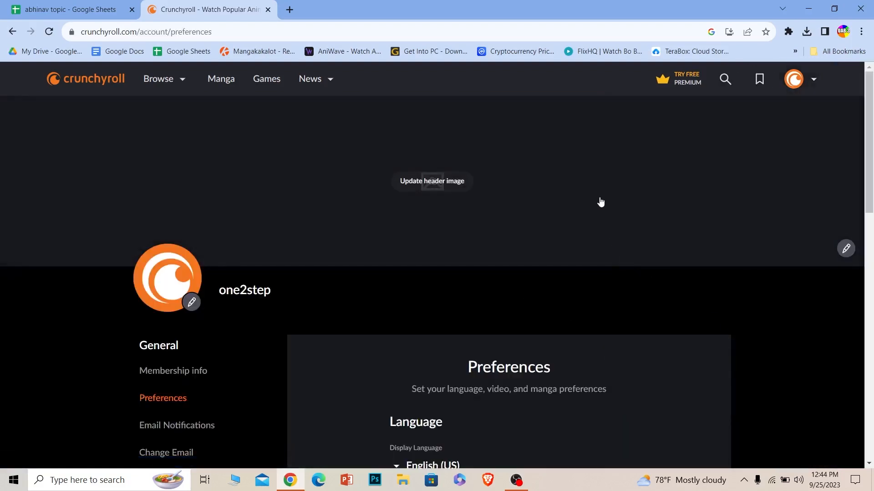
scroll(down, 3)
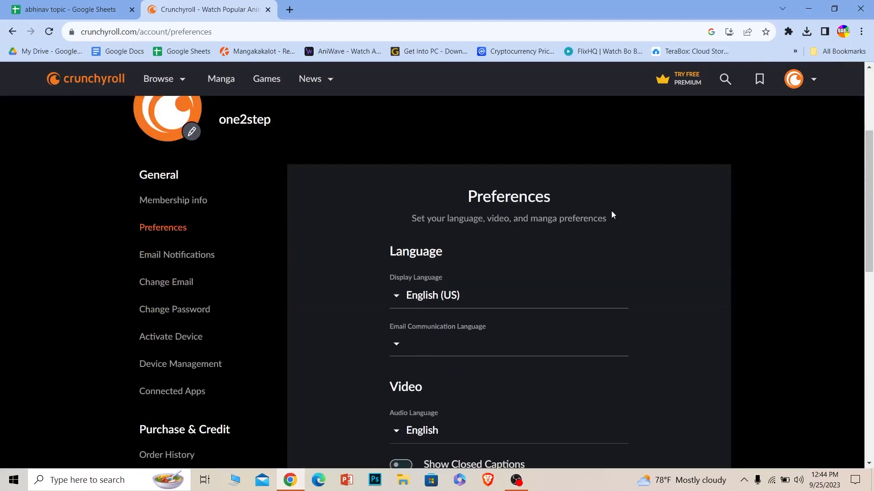
mouse_move(723, 213)
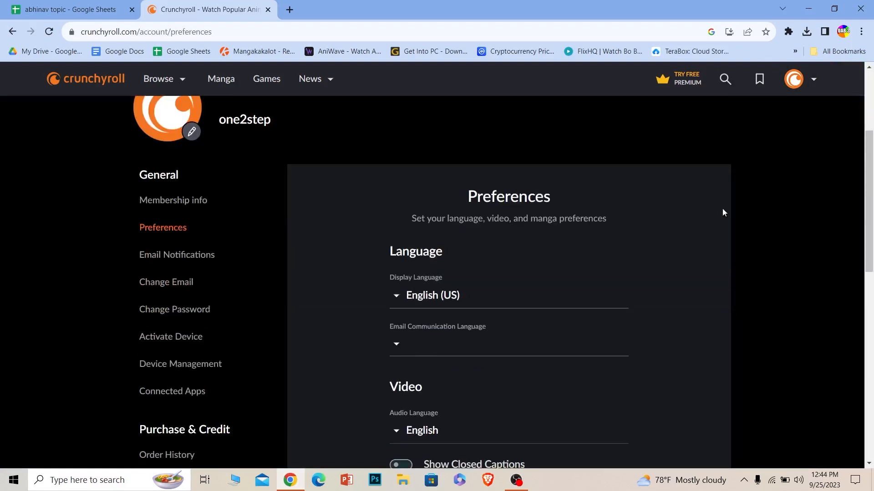
mouse_move(174, 310)
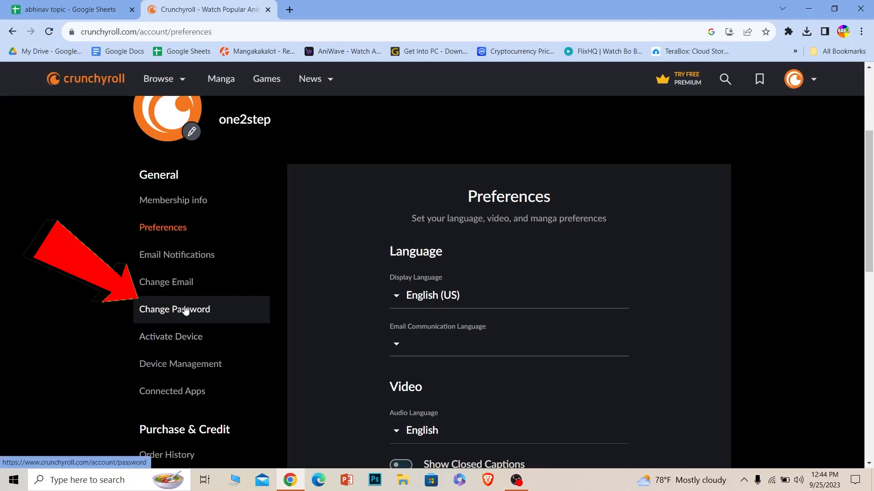
On the Change Password page, enter the current, new and retyped passwords.
click(174, 309)
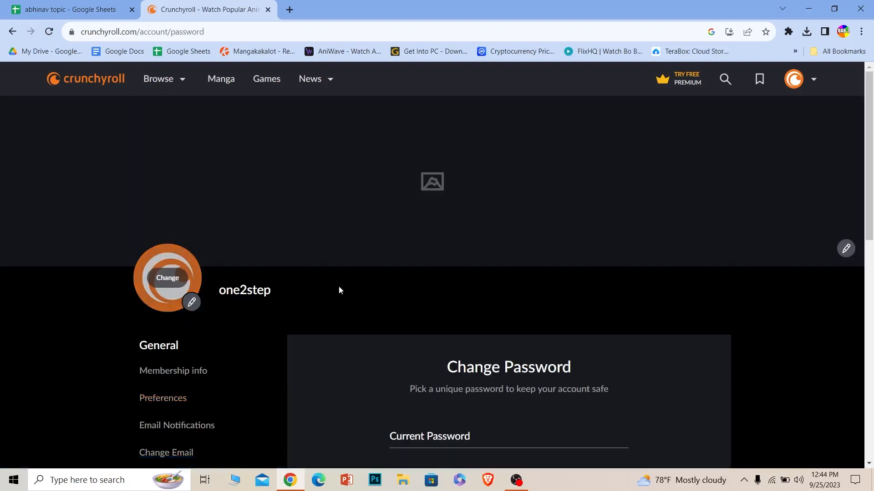
scroll(down, 3)
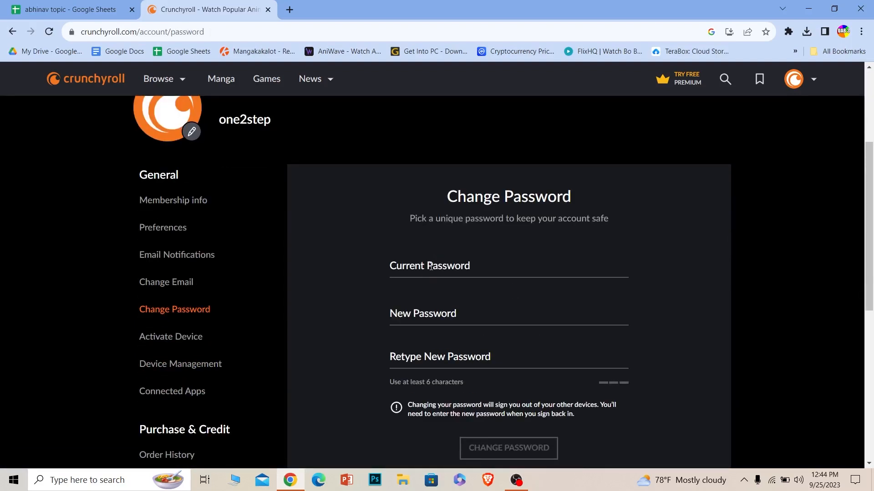
click(502, 265)
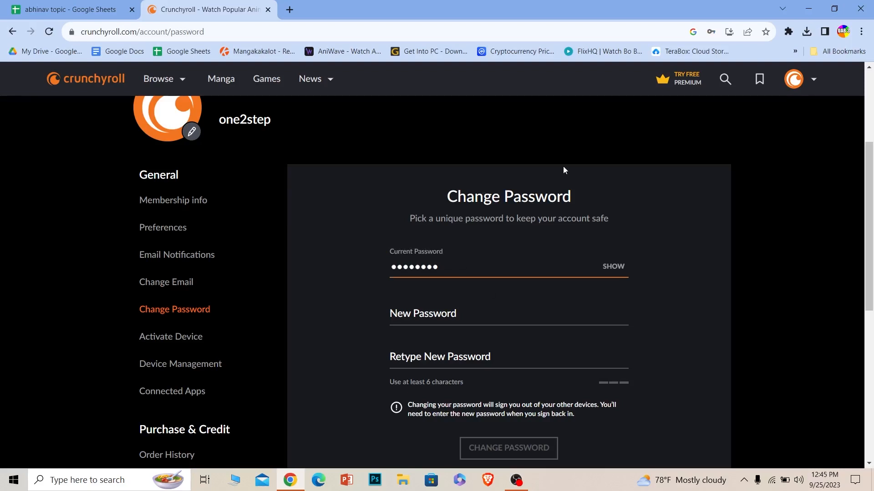
text(•••••)
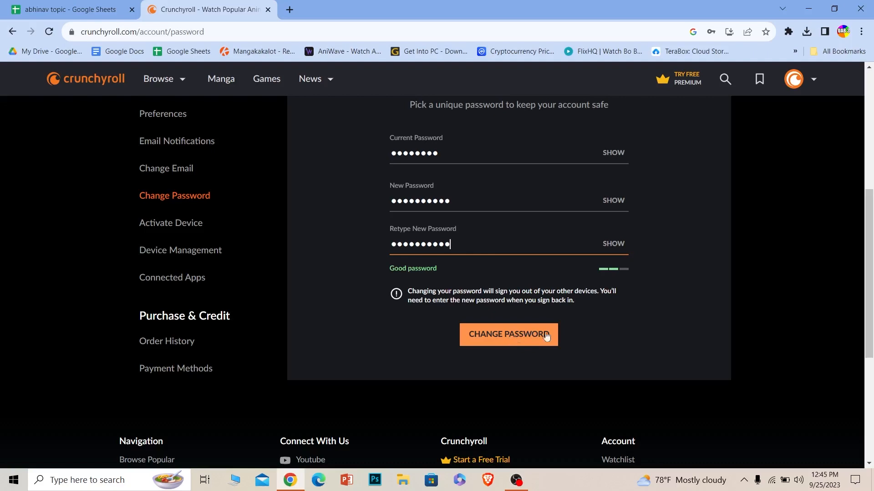
mouse_move(643, 283)
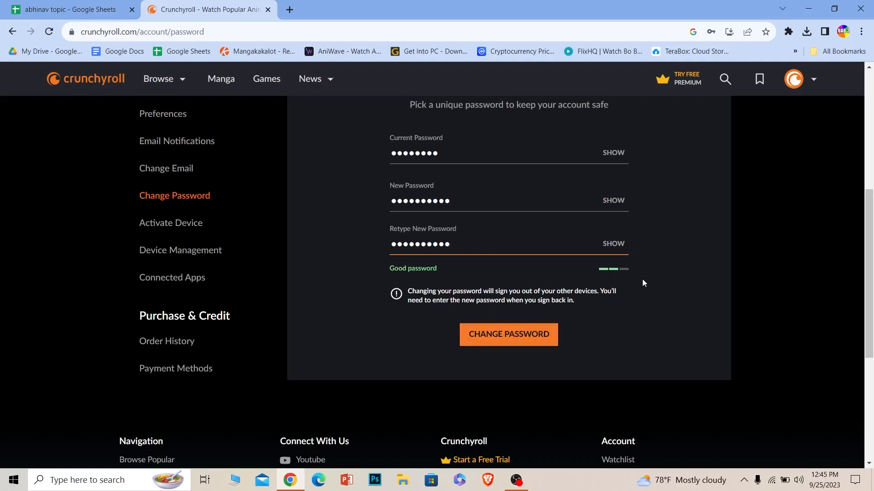
mouse_move(553, 323)
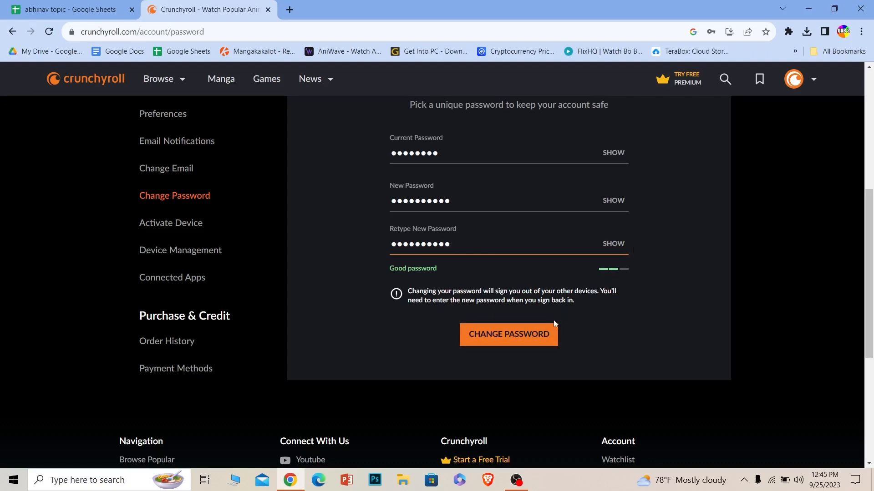
Submit the Change Password form, then select the emptied New Password field.
click(508, 334)
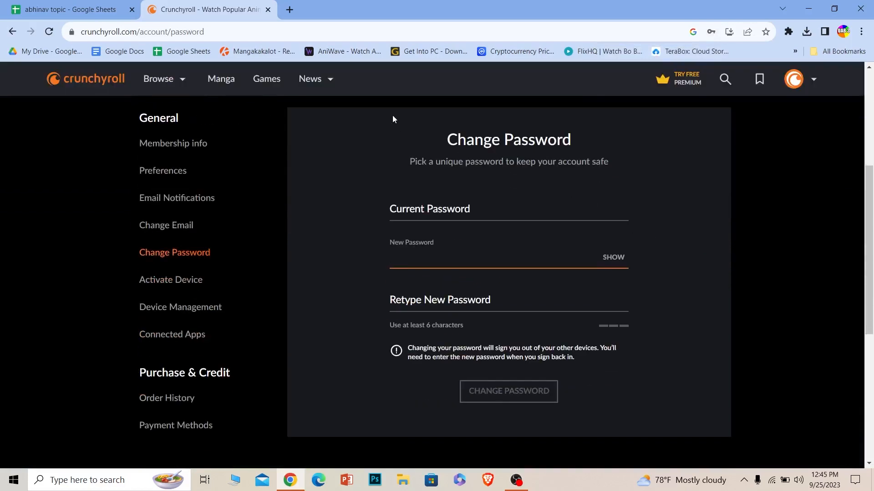
click(473, 258)
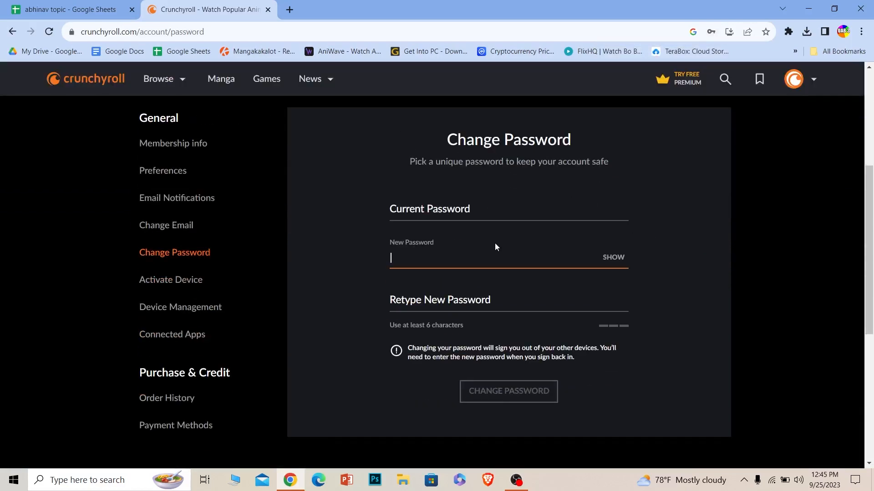
mouse_move(504, 291)
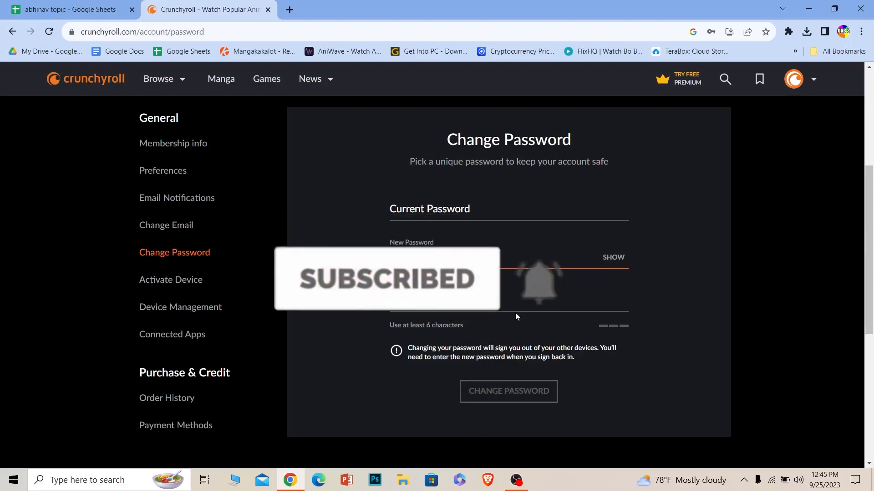
click(502, 258)
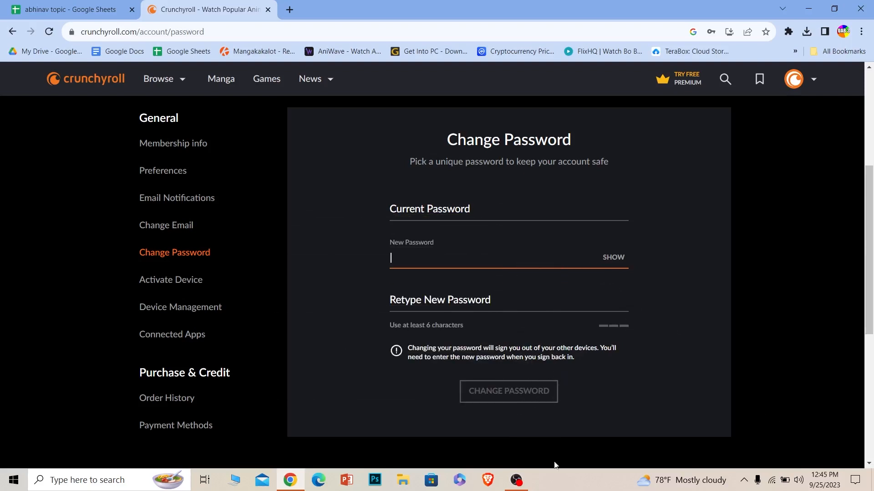